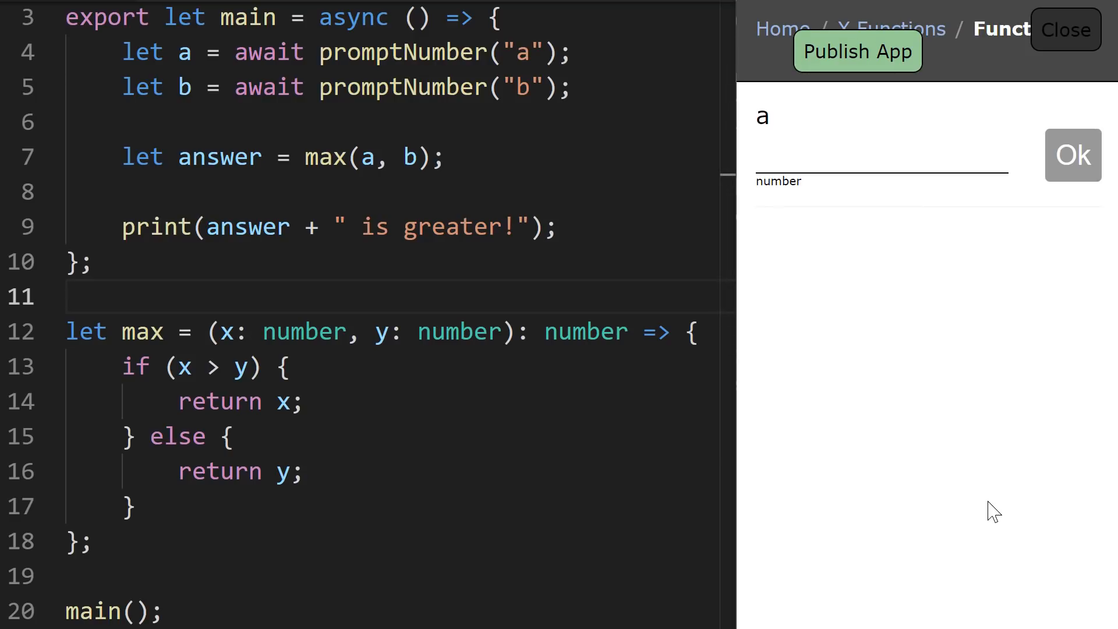
Enter 4 for a and 6 for b in the running app so it prints "6 is greater!"
click(850, 163)
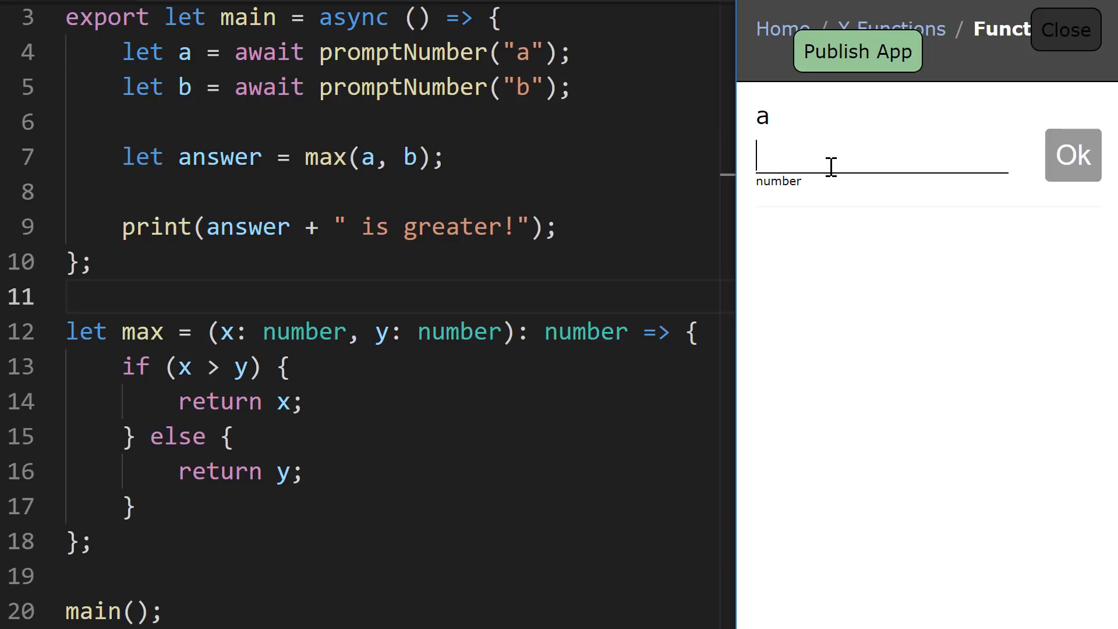
click(1073, 155)
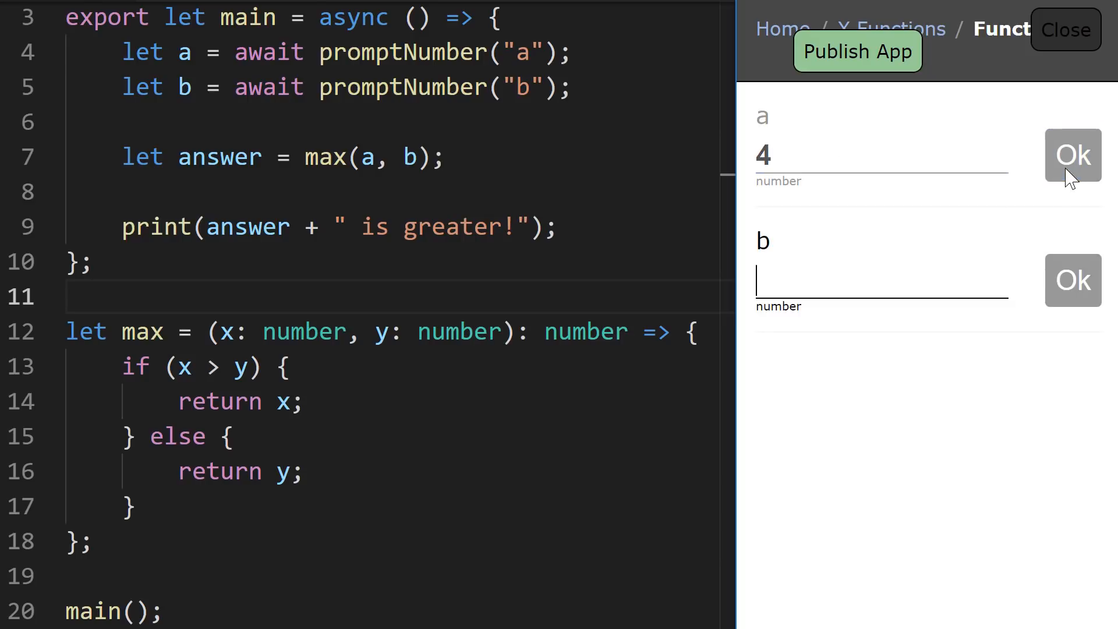
text(6)
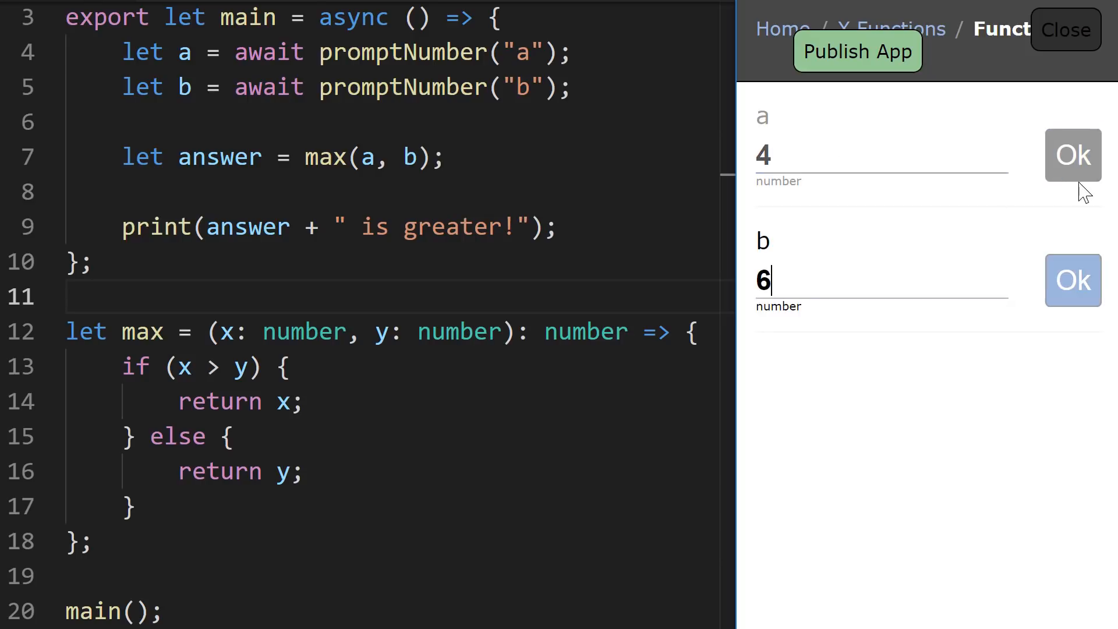
click(1072, 280)
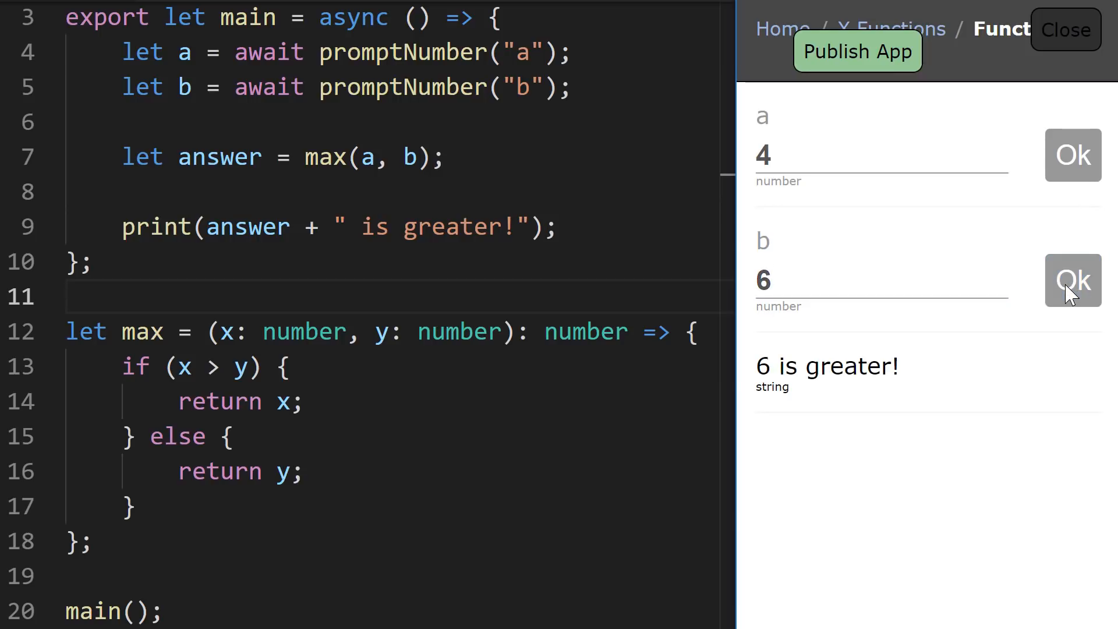
mouse_move(1085, 328)
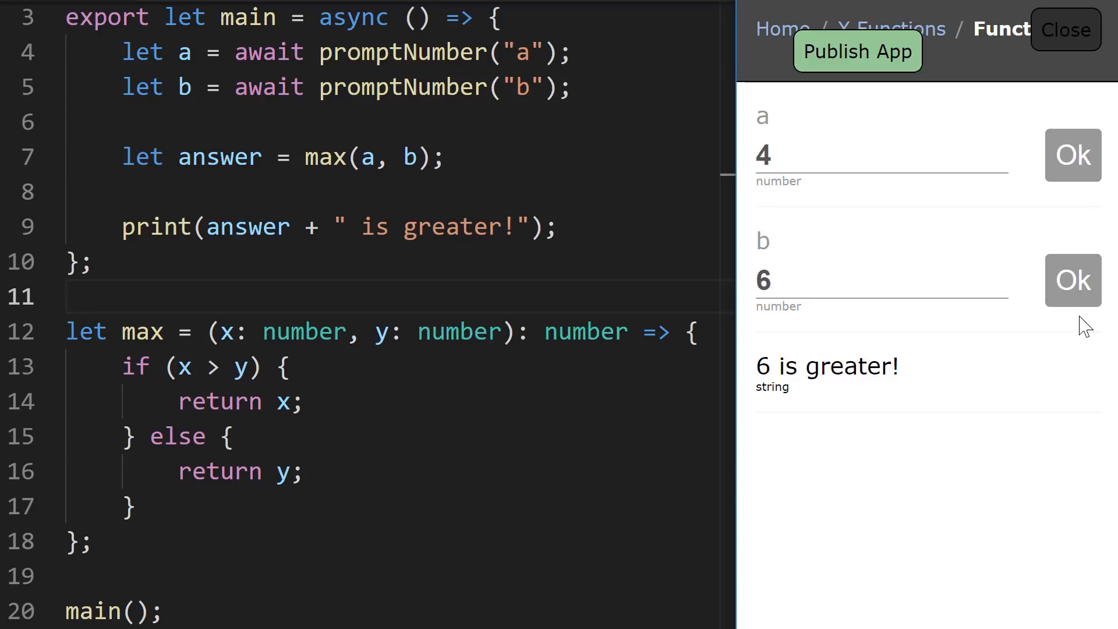
mouse_move(180, 172)
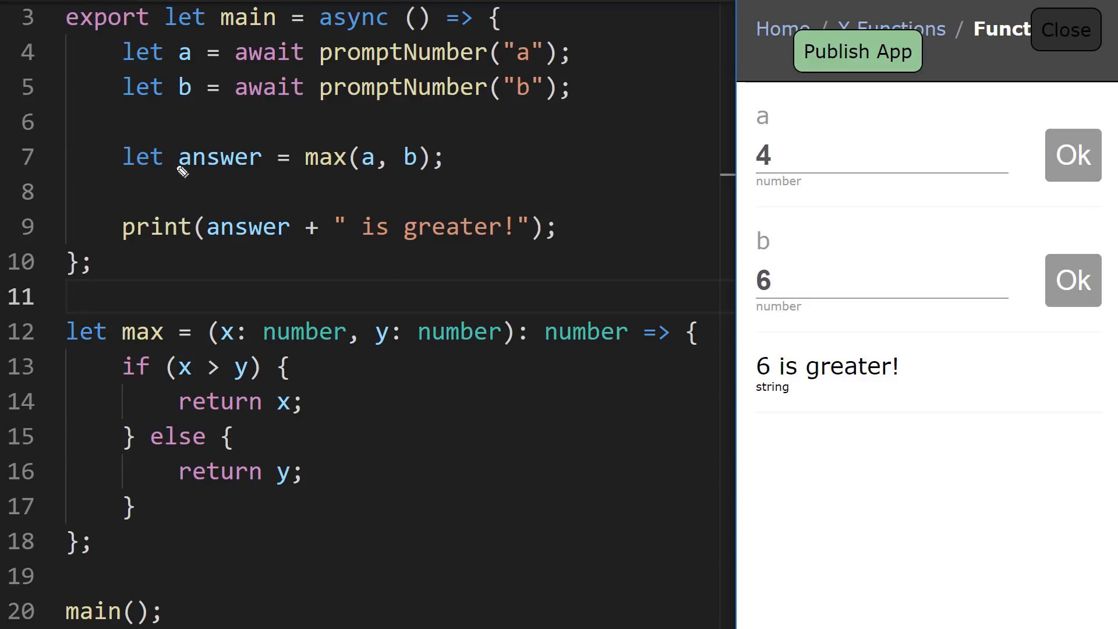
mouse_move(215, 49)
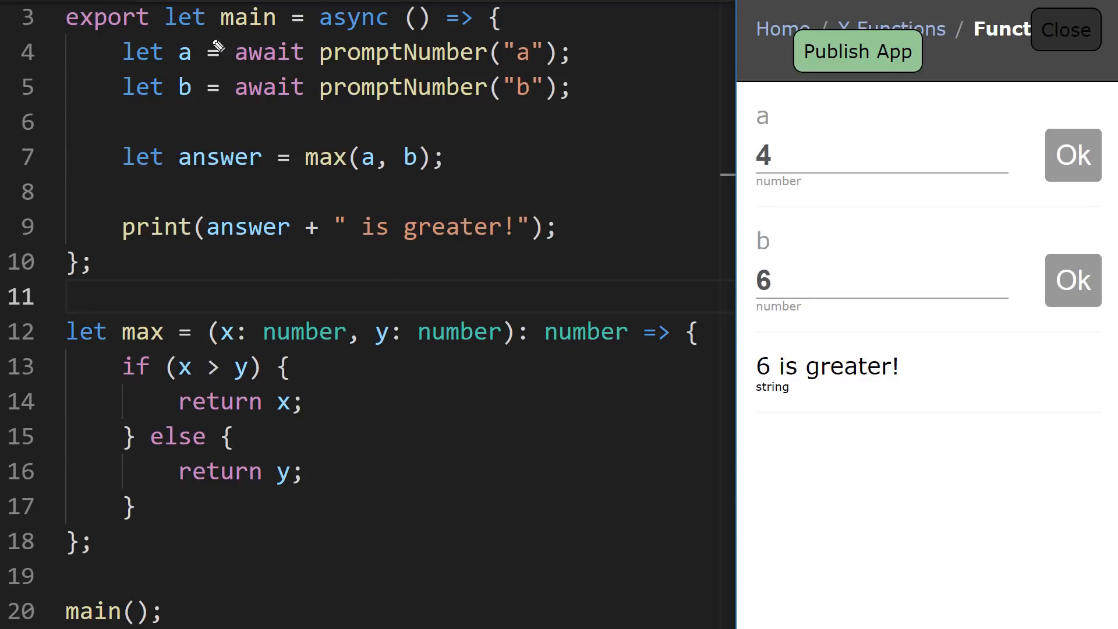
mouse_move(259, 149)
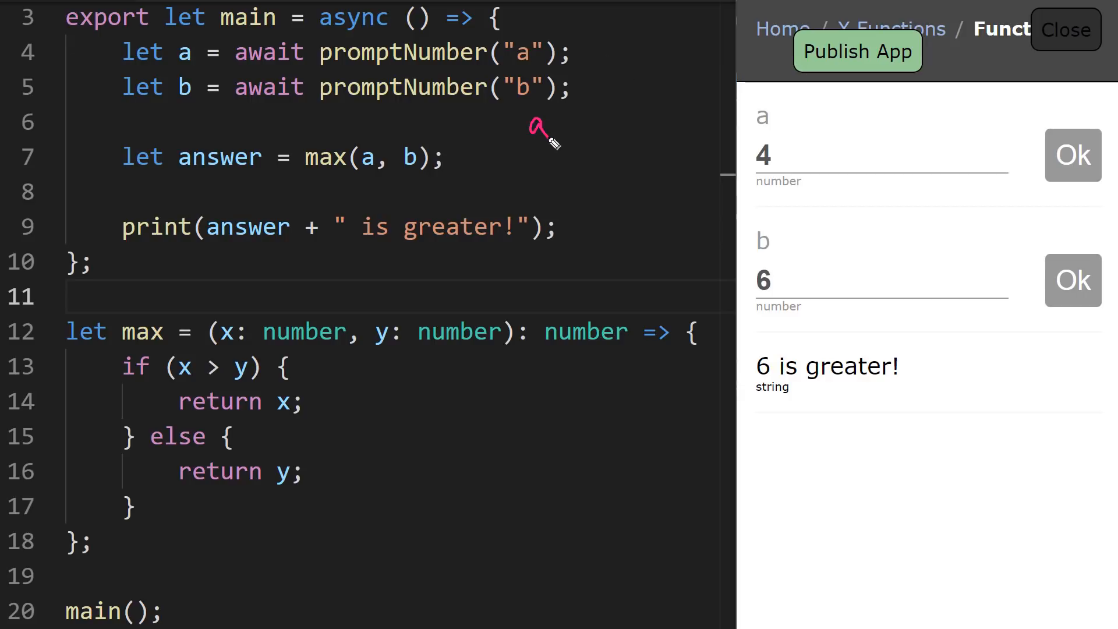
Ink a trace table beside line 7 with headings a, b, answer and values 4 and 6
drag(531, 161, 545, 192)
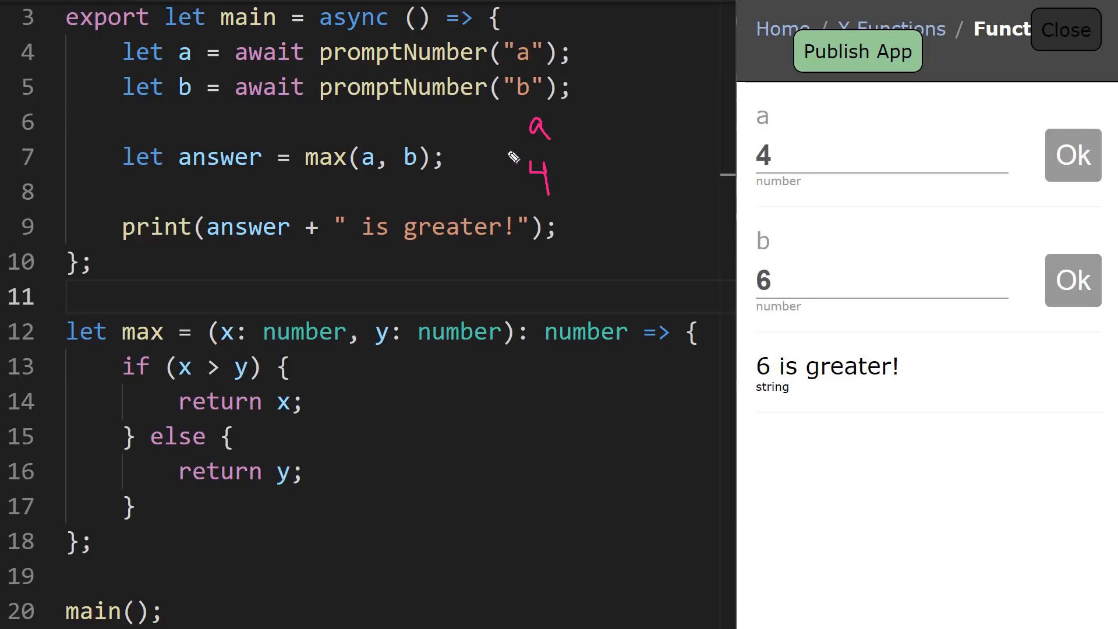
drag(513, 150, 641, 150)
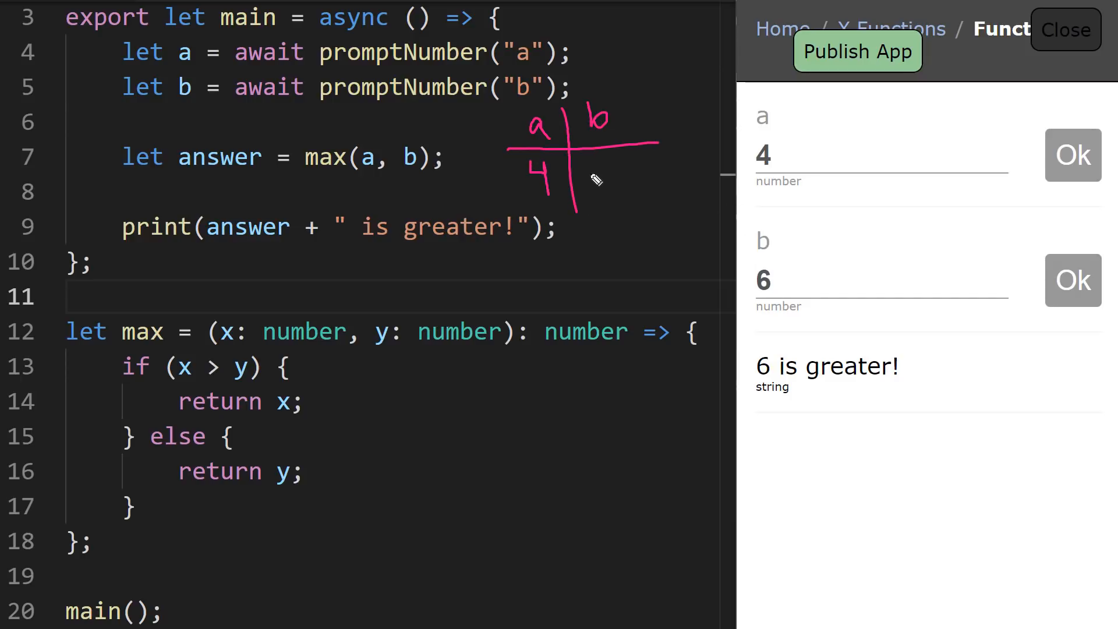
drag(578, 164, 609, 199)
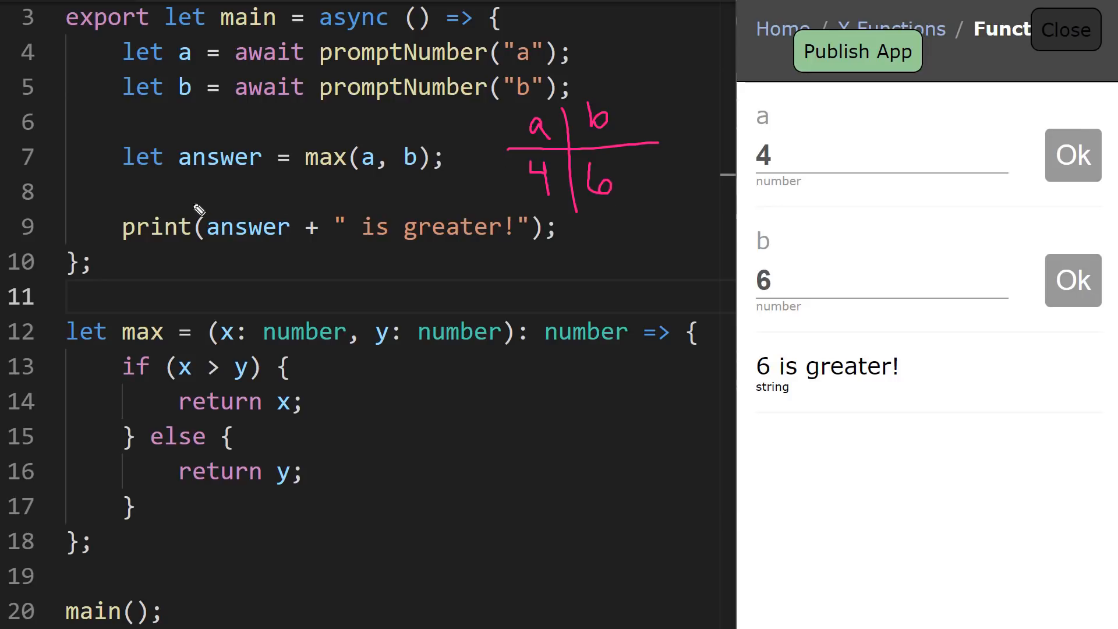
mouse_move(643, 137)
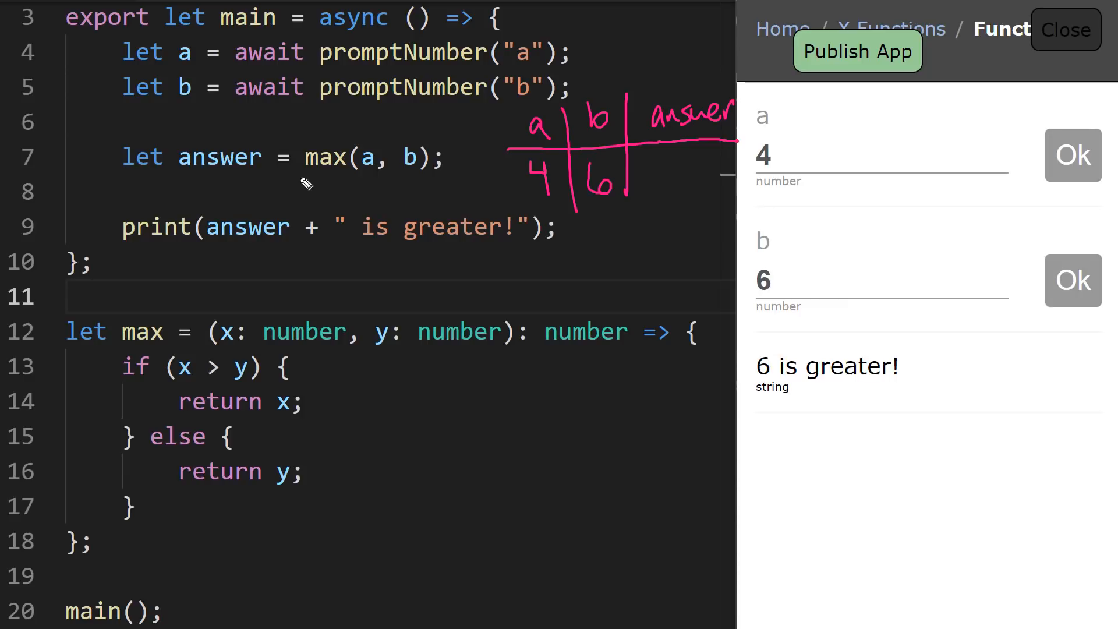
drag(300, 177, 400, 177)
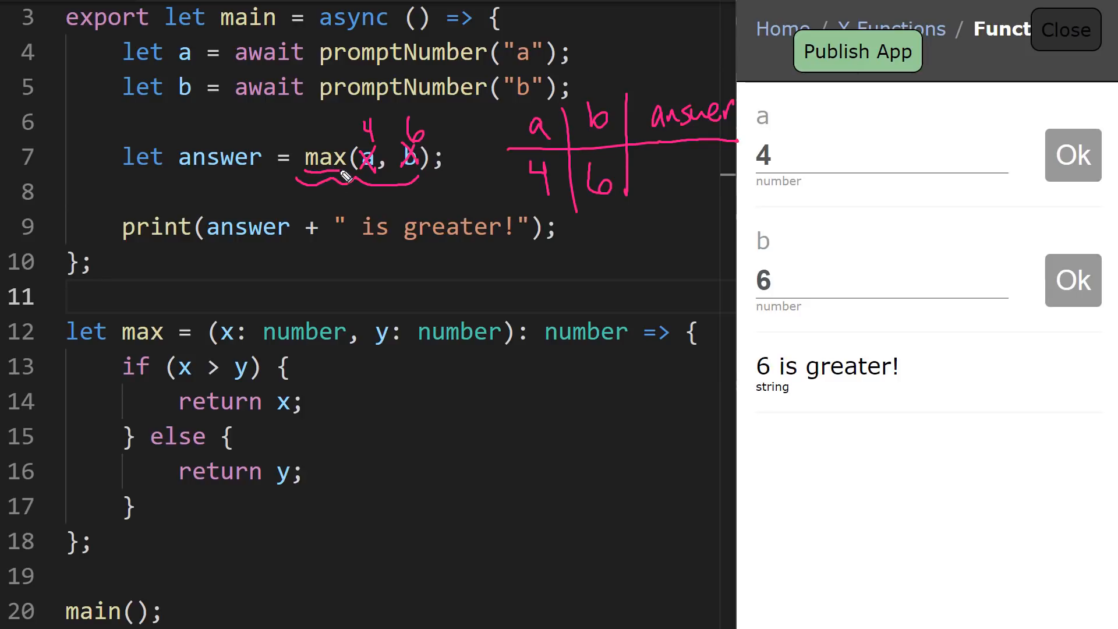
mouse_move(334, 185)
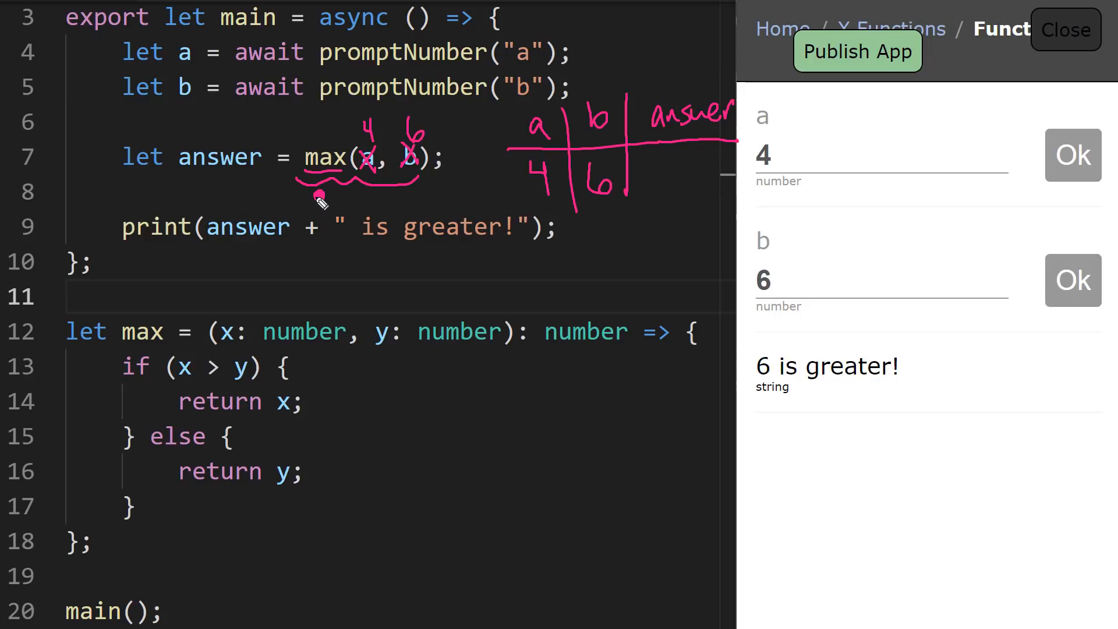
Draw an ink arrow from the max(a, b) call down to max's definition on line 12
drag(319, 196, 193, 319)
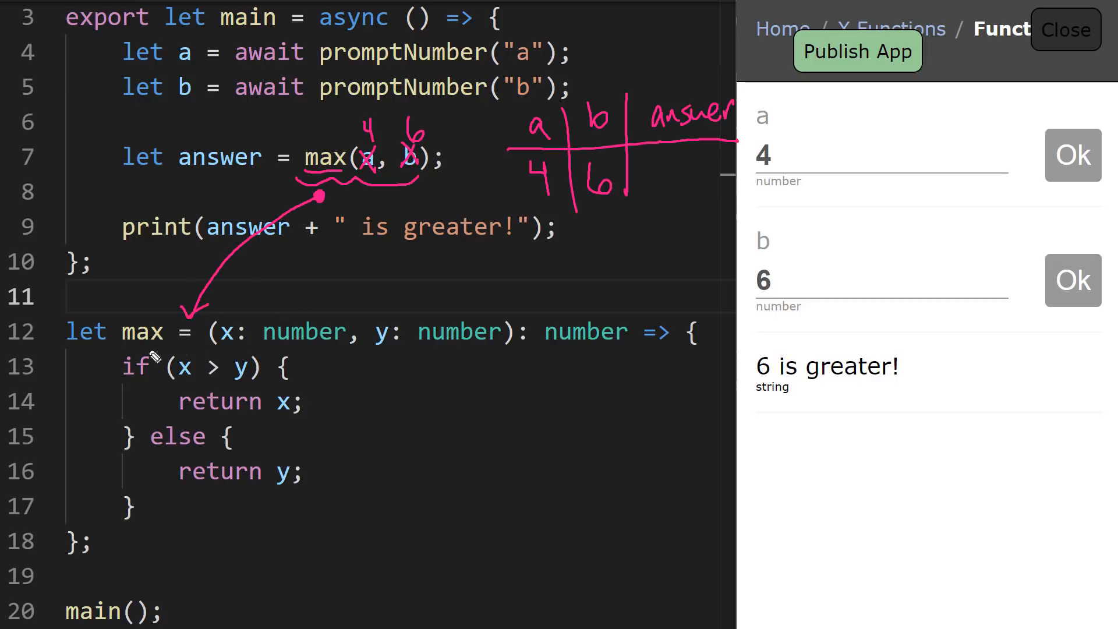
mouse_move(308, 481)
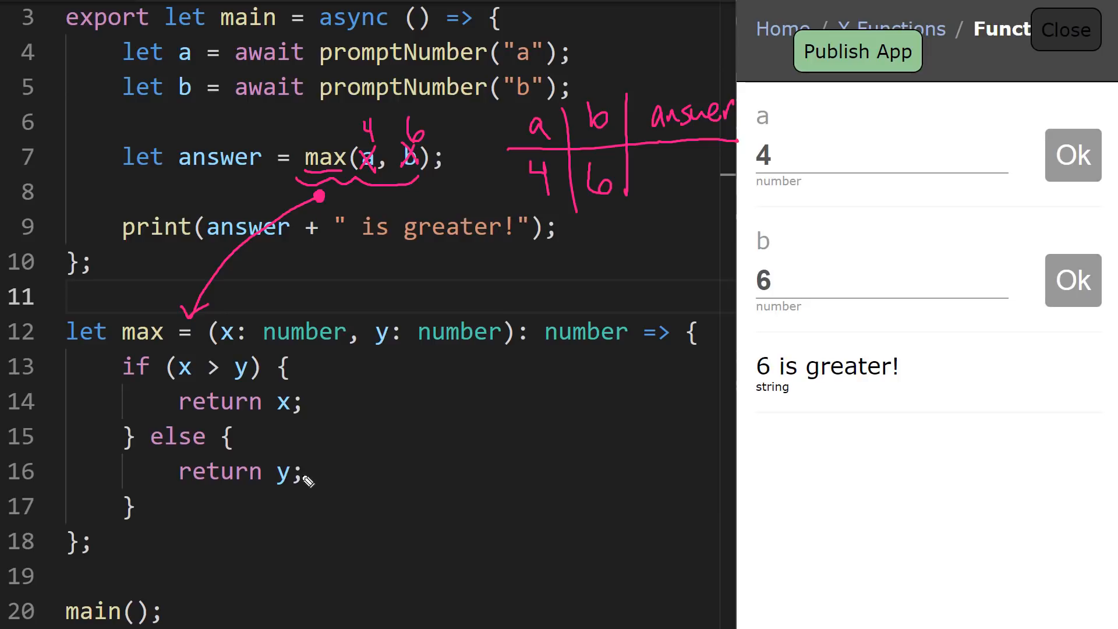
mouse_move(372, 158)
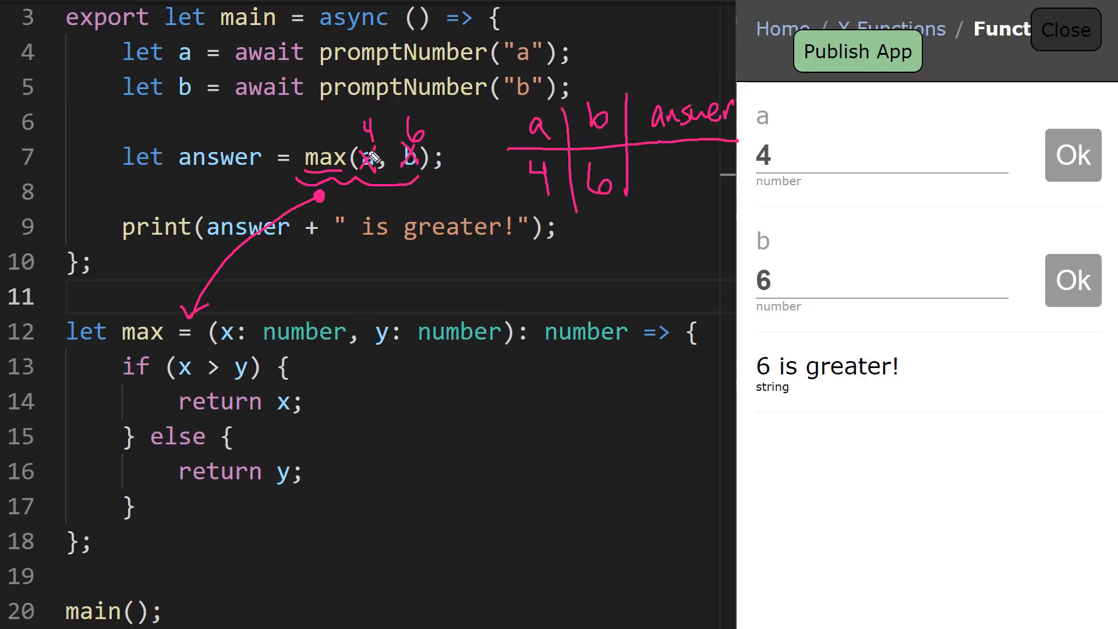
mouse_move(270, 316)
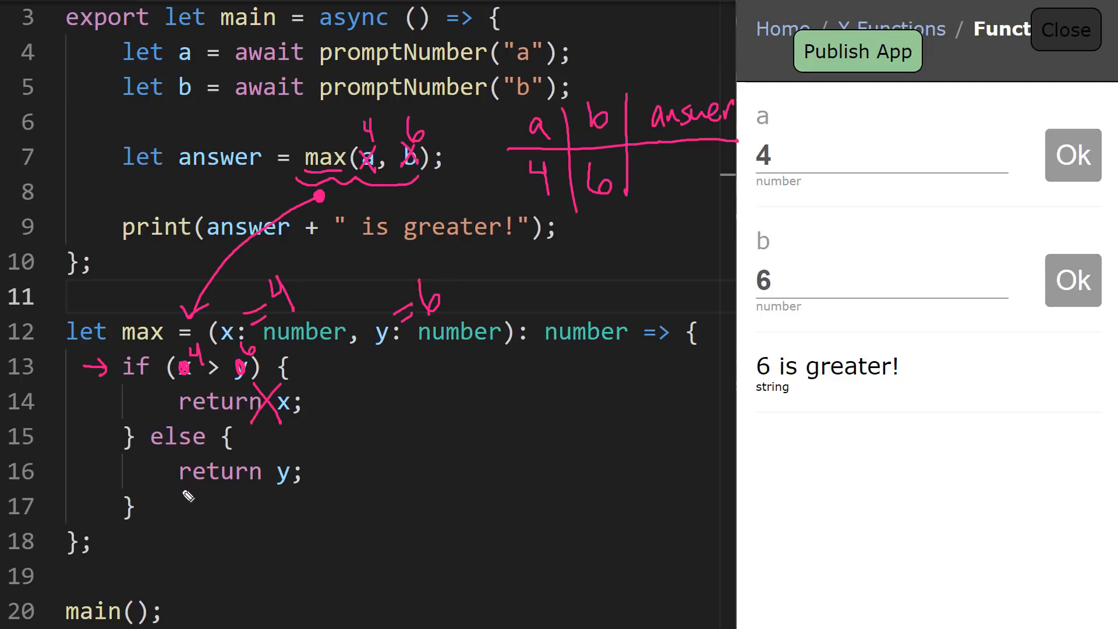
Underline return y, circle the returned 6 and arrow it back up to the max(a, b) call
drag(178, 487, 302, 486)
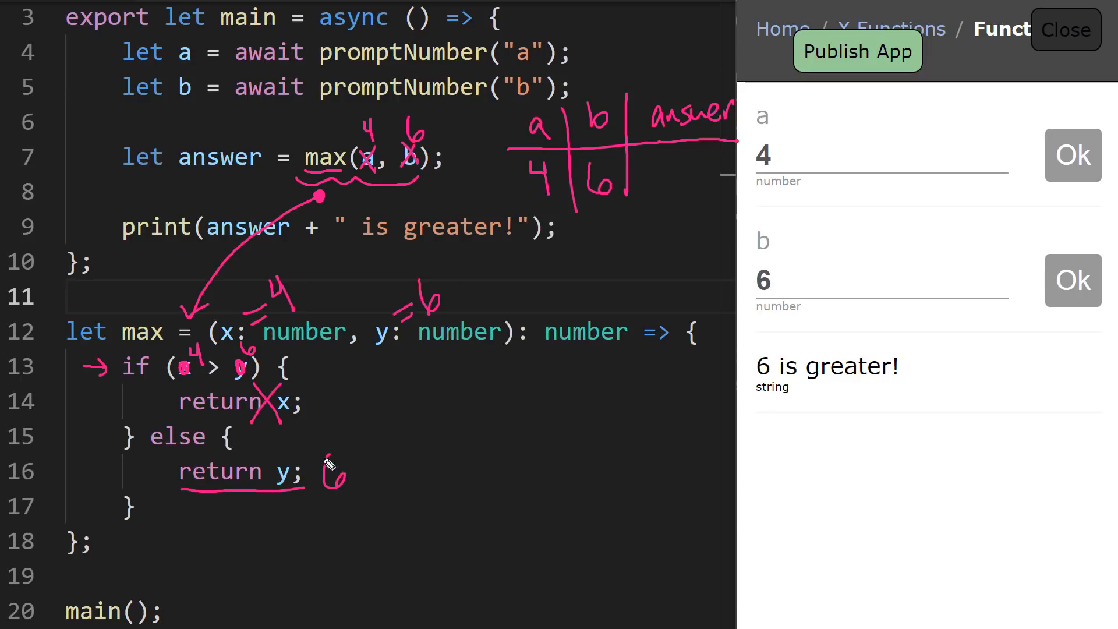
drag(349, 457, 317, 500)
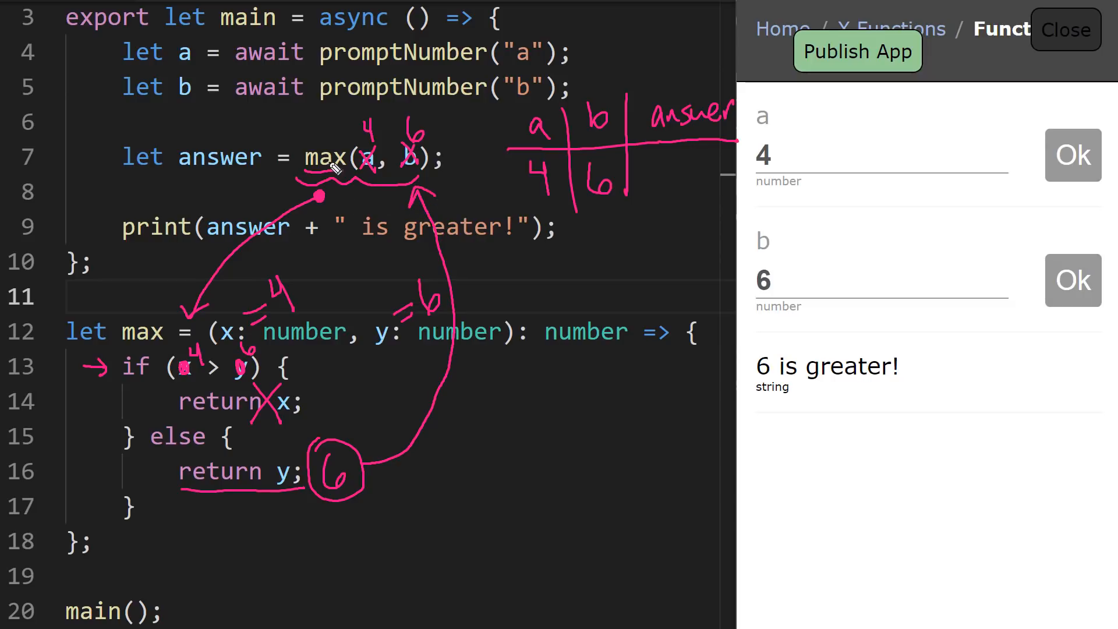
mouse_move(398, 169)
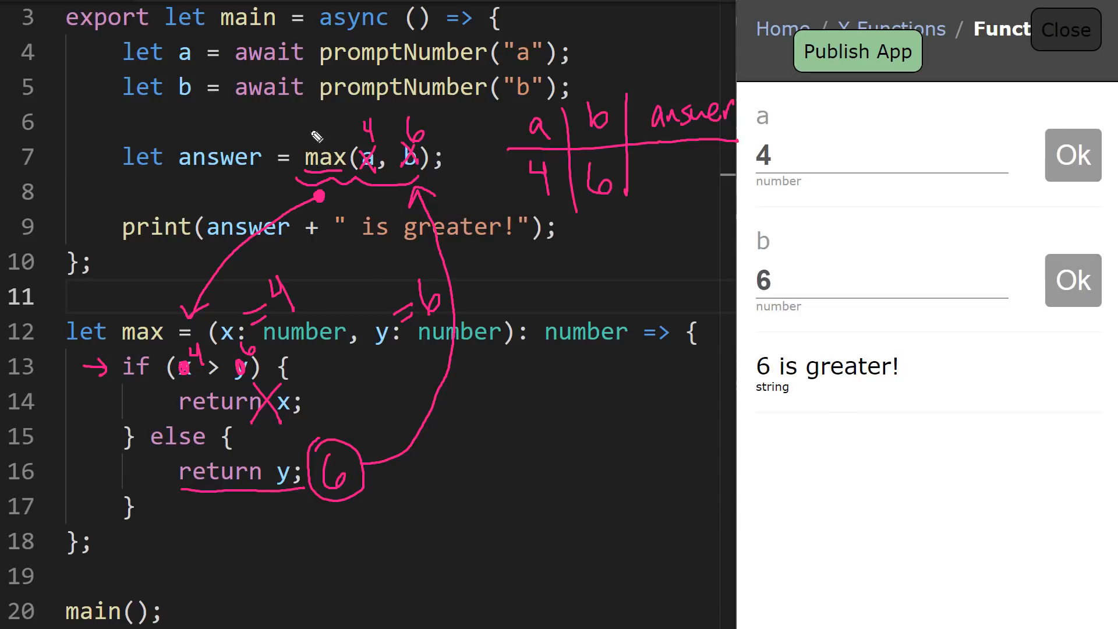
Write 6 above the max call and in the answer column, then clear all ink annotations
drag(328, 154, 306, 125)
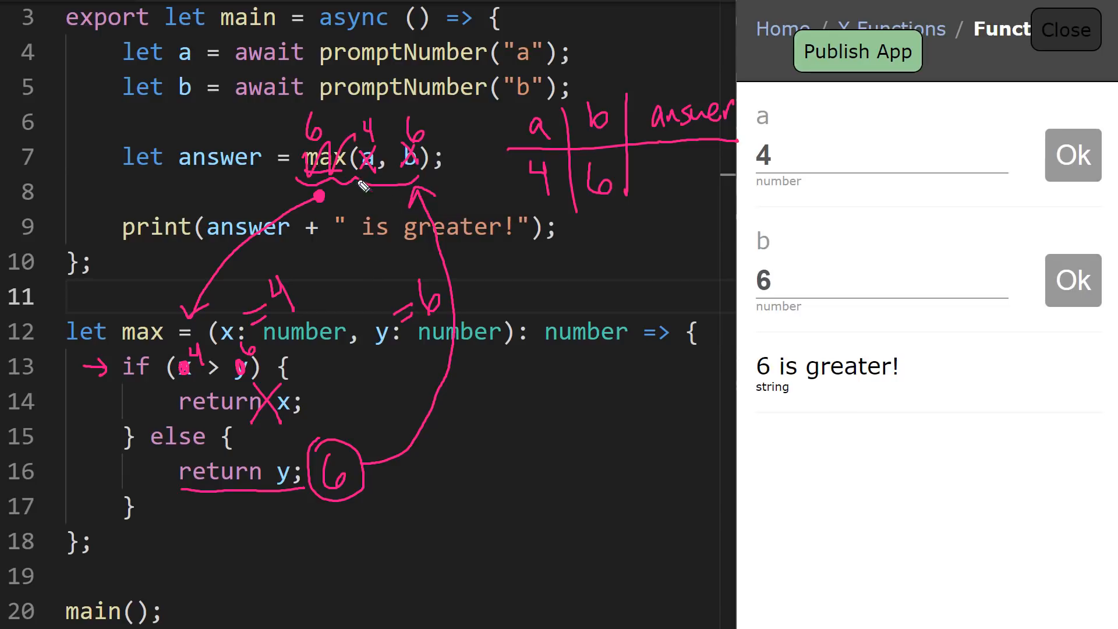
drag(314, 135, 421, 150)
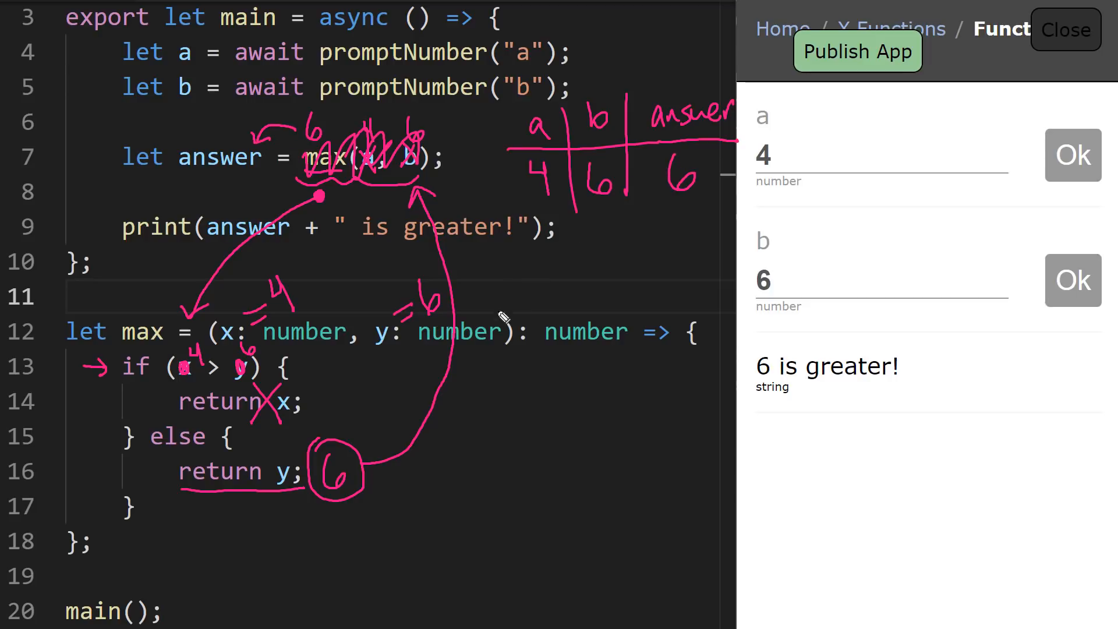
key(ctrl+z)
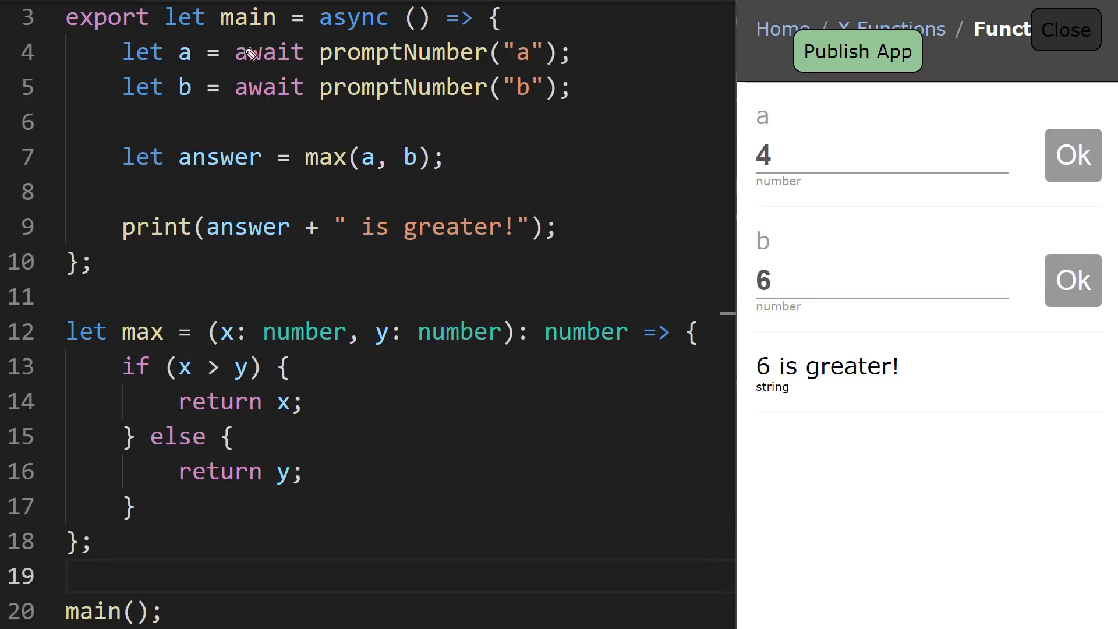
Underline max(a, b) on line 7 in pink ink and bracket the max function, lines 12–18
drag(296, 186, 420, 186)
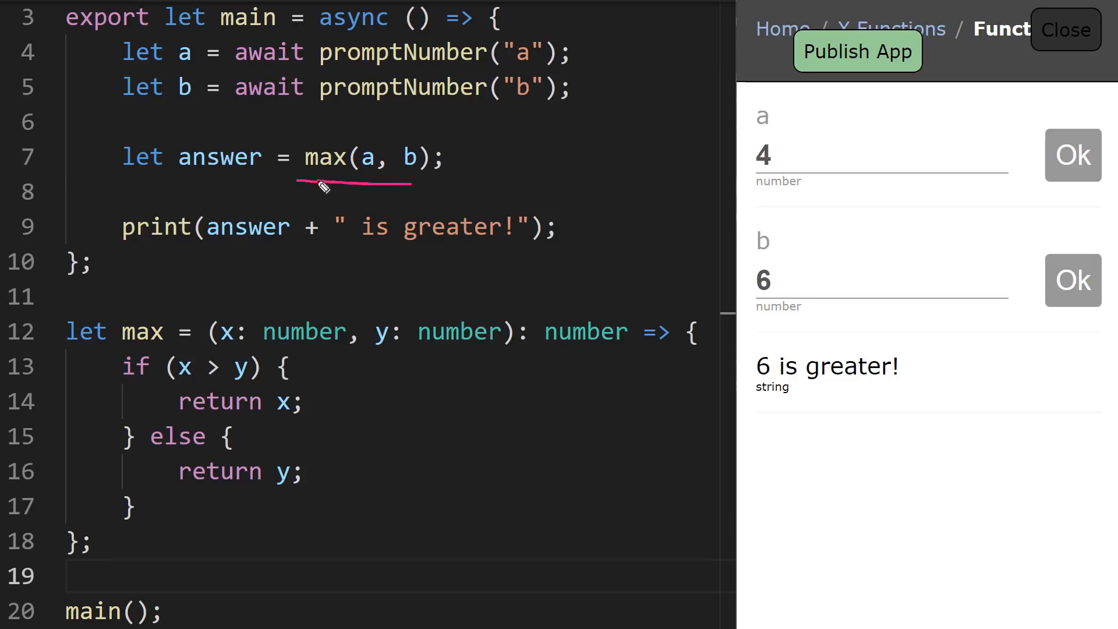
drag(322, 184, 370, 173)
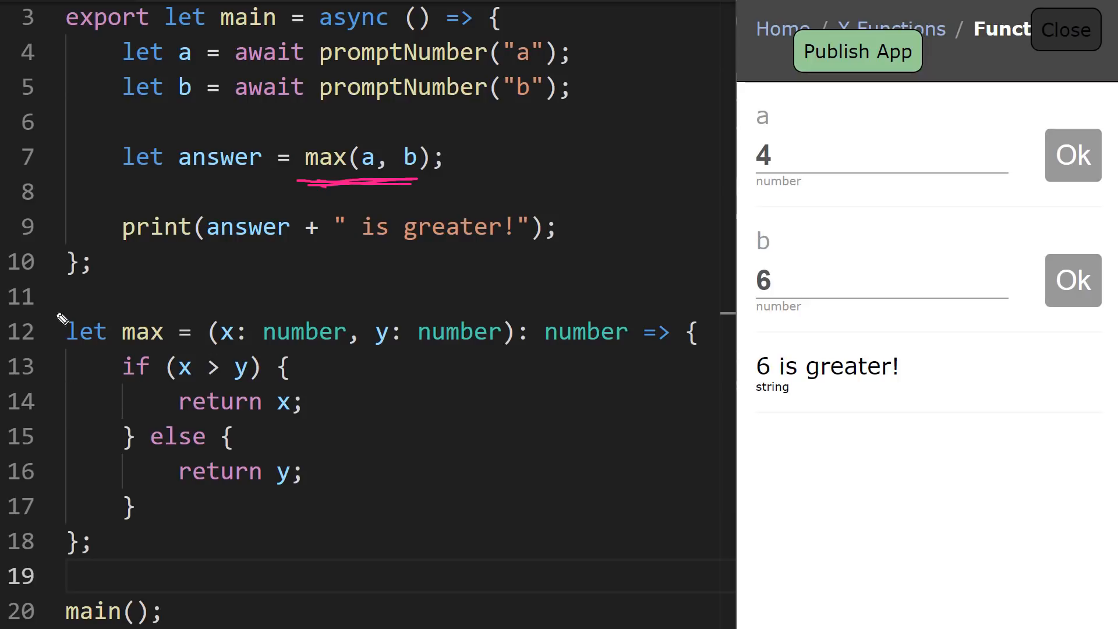
drag(60, 309, 60, 557)
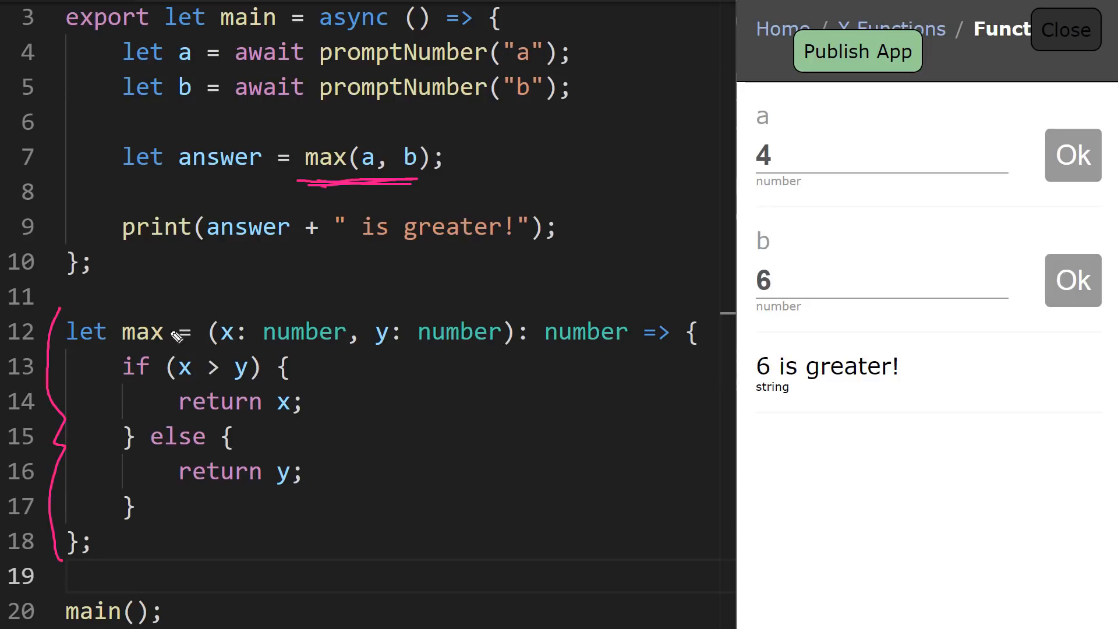
mouse_move(154, 352)
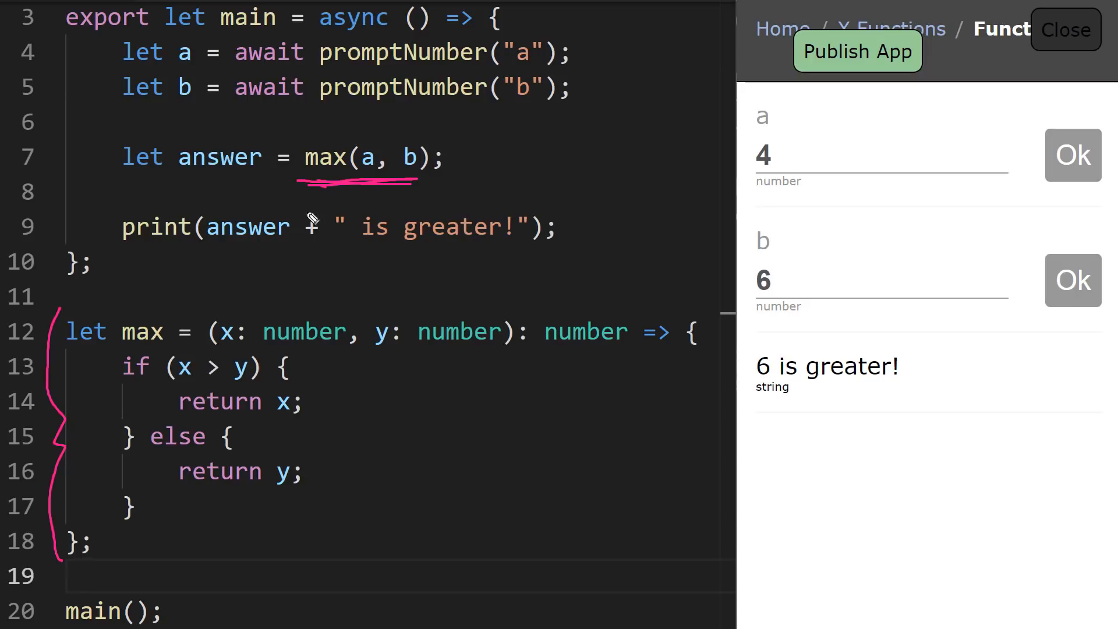
mouse_move(313, 119)
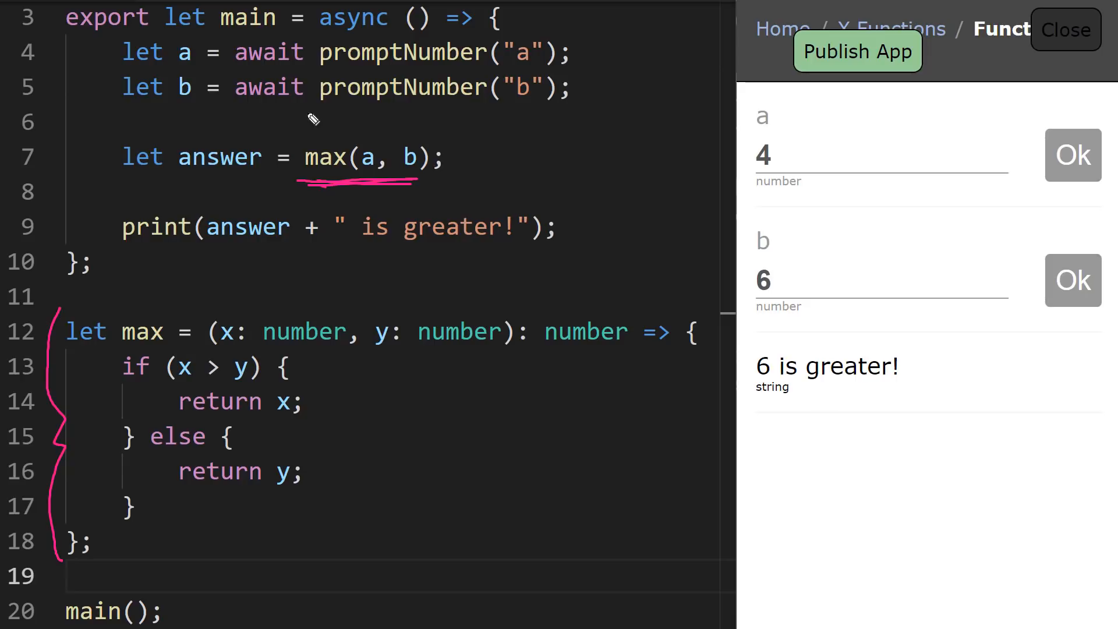
mouse_move(449, 310)
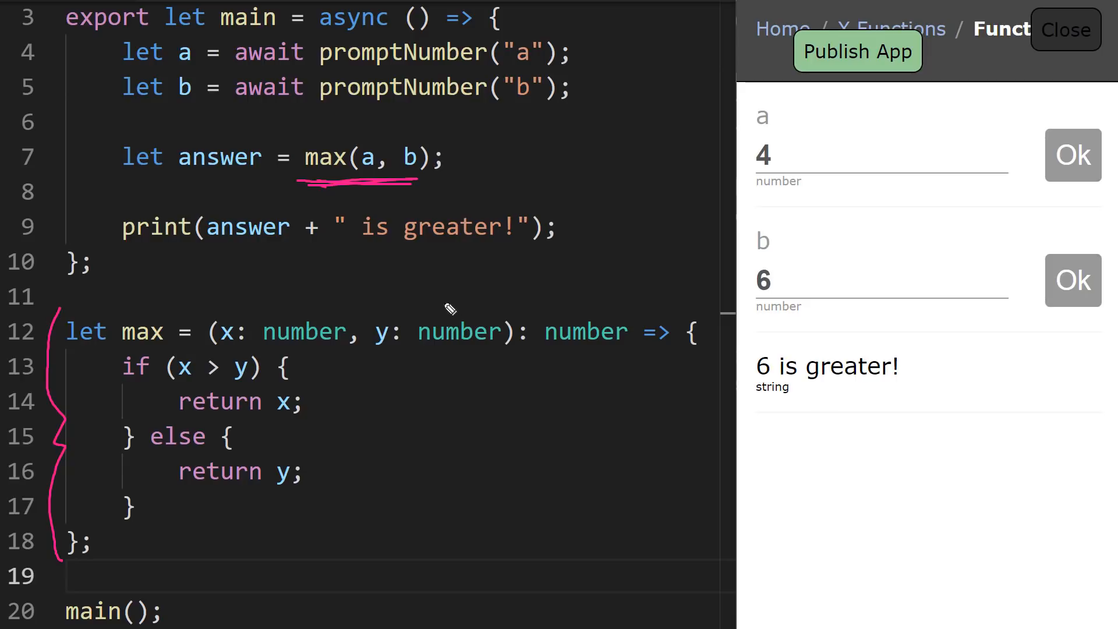
mouse_move(371, 364)
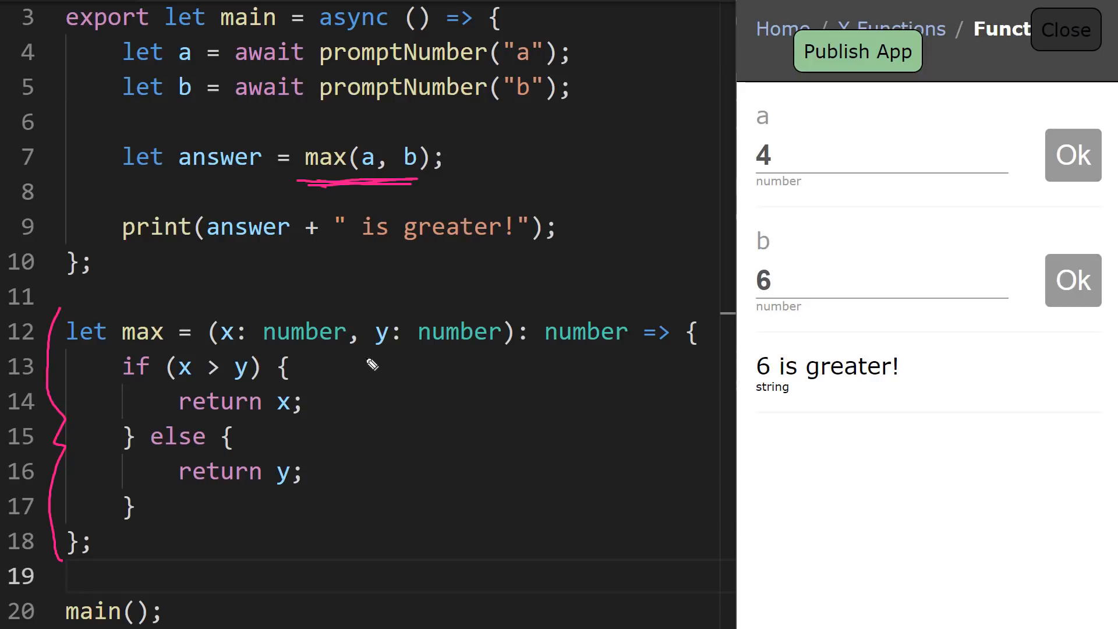
mouse_move(362, 395)
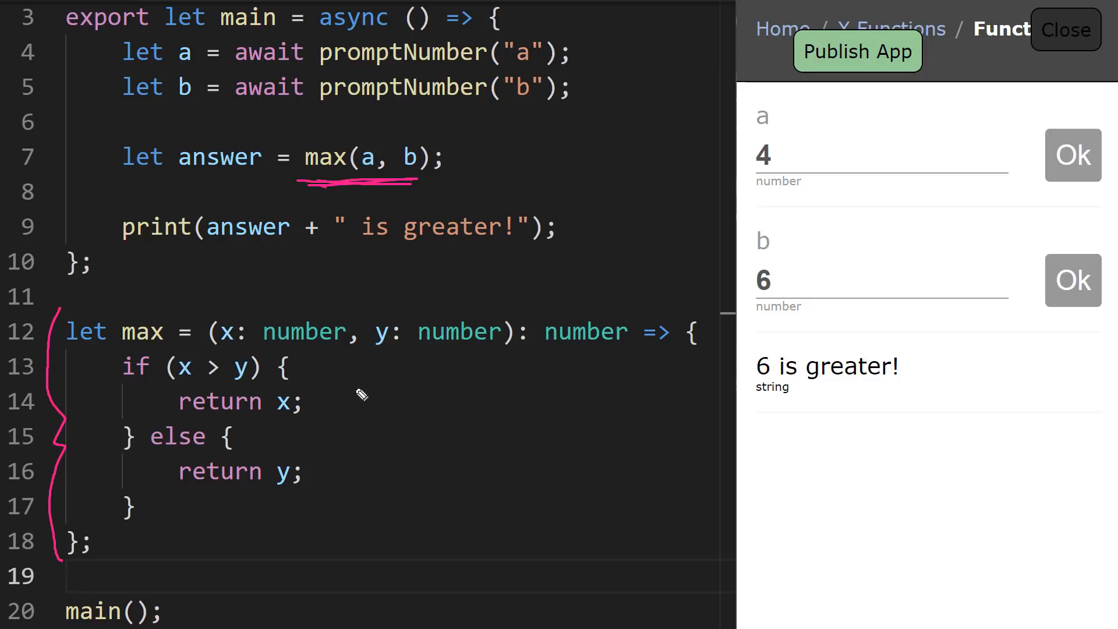
mouse_move(283, 345)
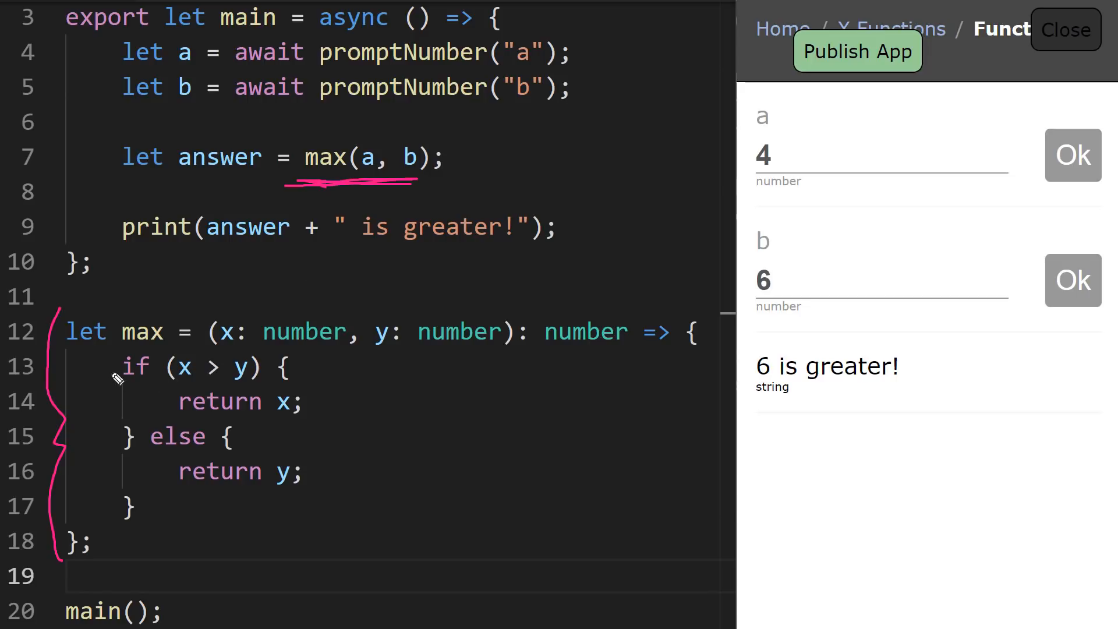
mouse_move(144, 538)
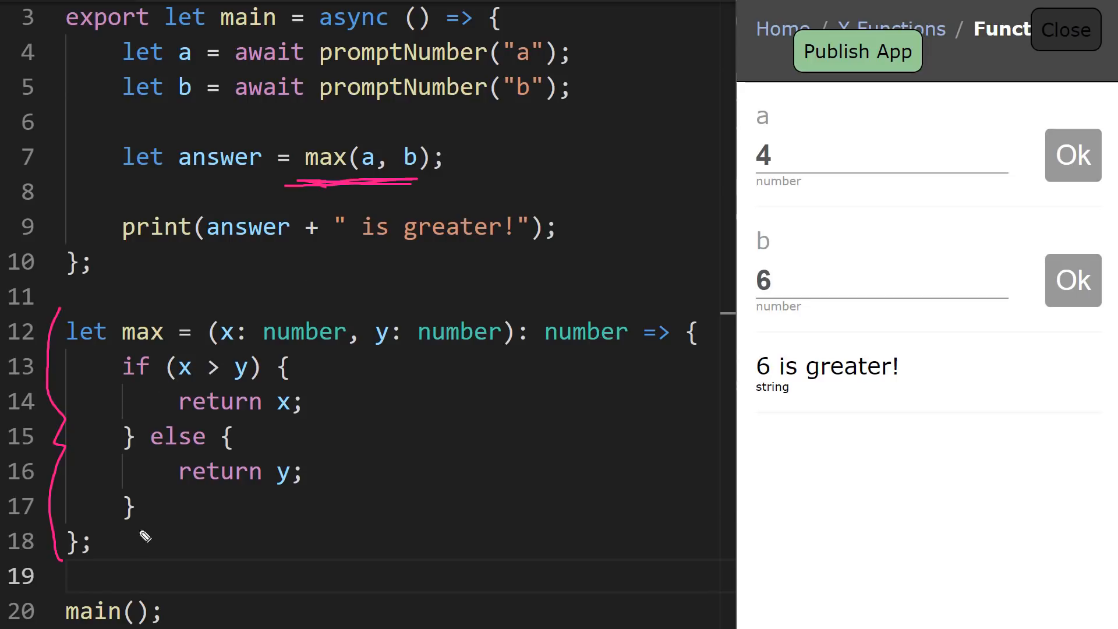